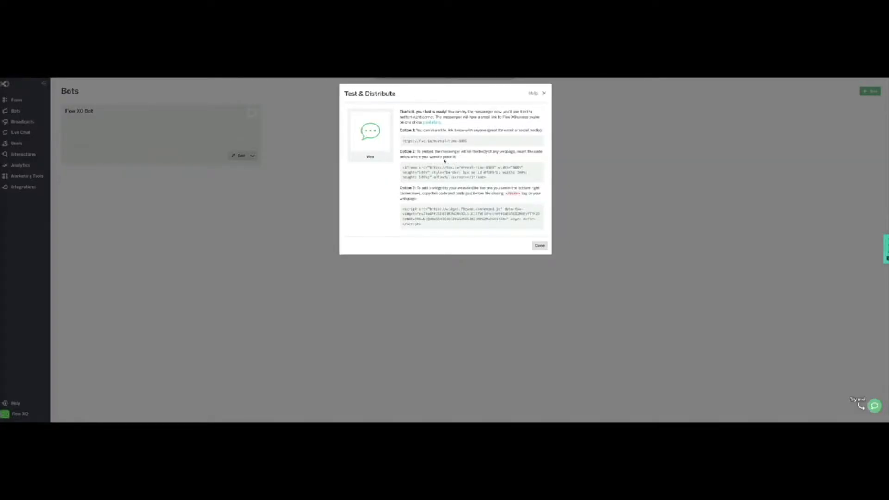
{"action": "mouse_move", "coordinate": [501, 176]}
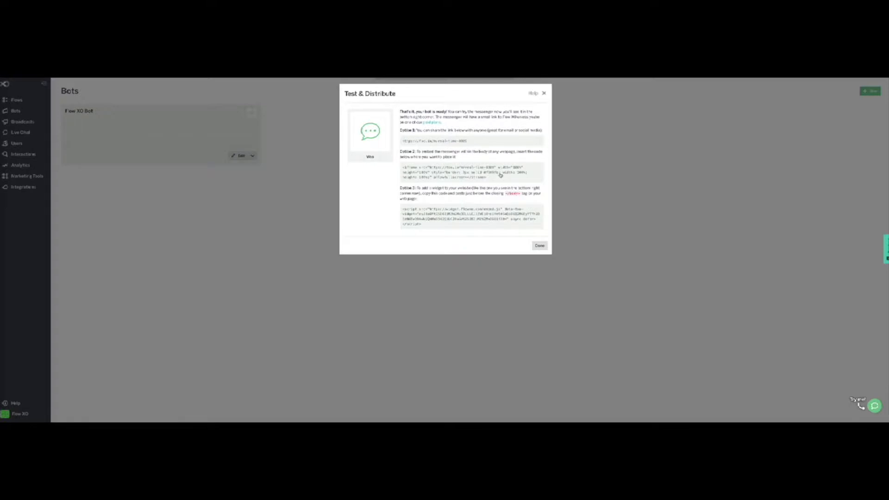
{"action": "mouse_move", "coordinate": [478, 151]}
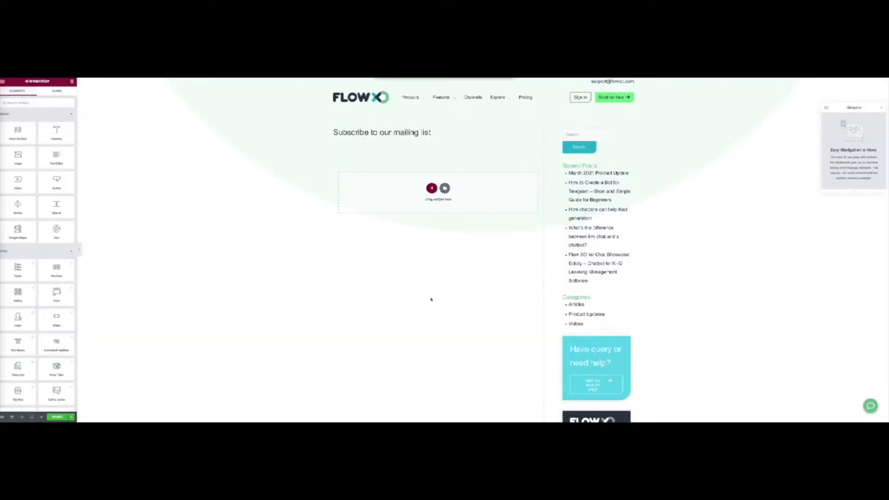
Add an HTML widget holding the Flow XO iframe code below the Subscribe heading and update
{"action": "left_click", "coordinate": [37, 103]}
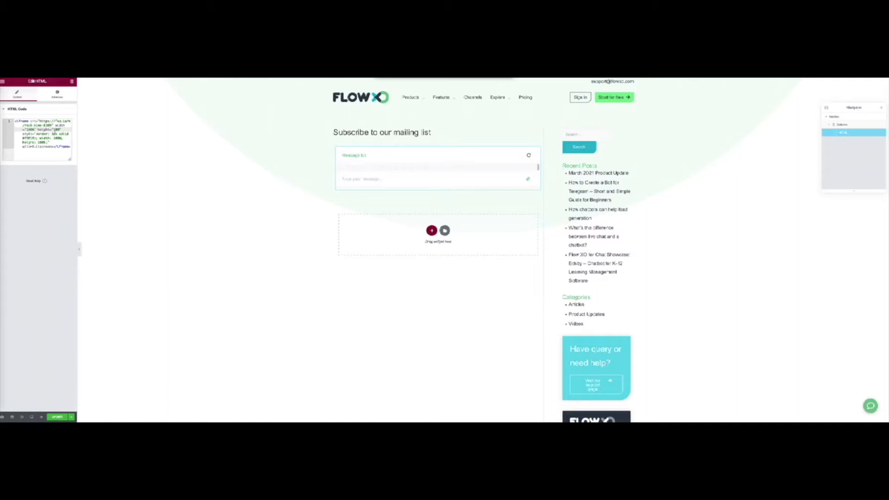
{"action": "type", "text": "6"}
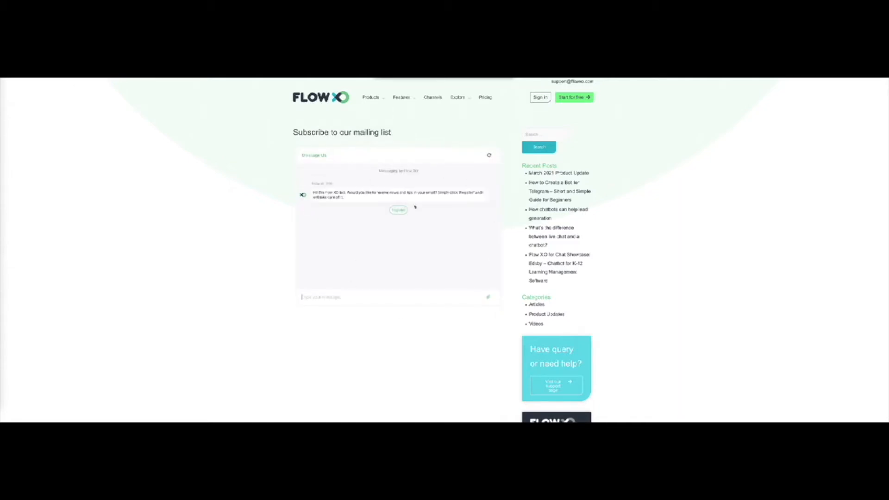
{"action": "scroll", "scroll_direction": "down", "scroll_amount": 3}
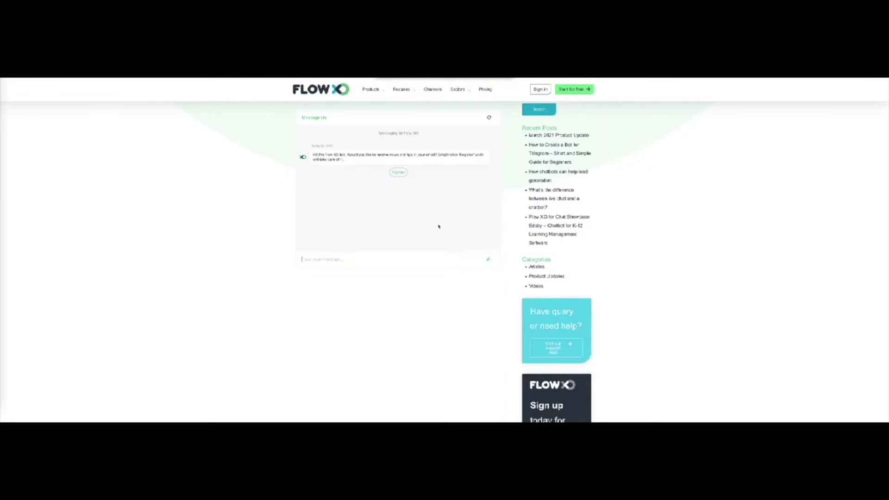
{"action": "scroll", "scroll_direction": "down", "scroll_amount": 3}
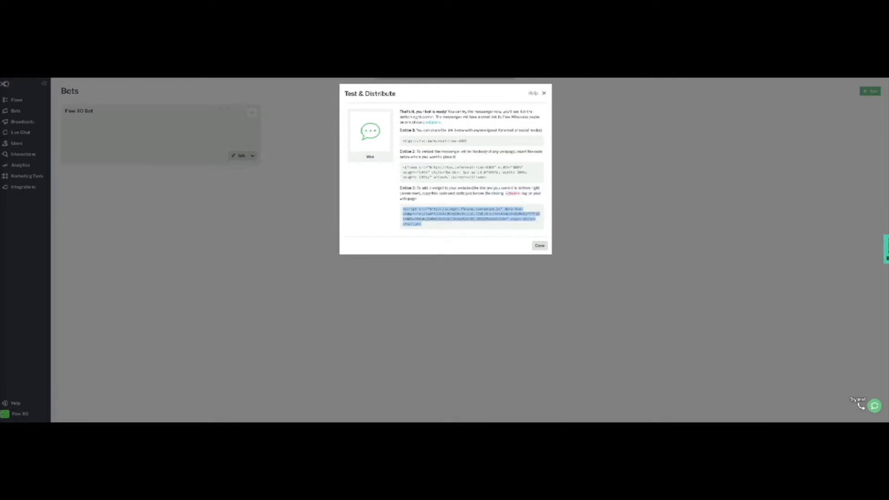
Select the Option 3 website widget script in Test & Distribute for copying
{"action": "left_click", "coordinate": [540, 244]}
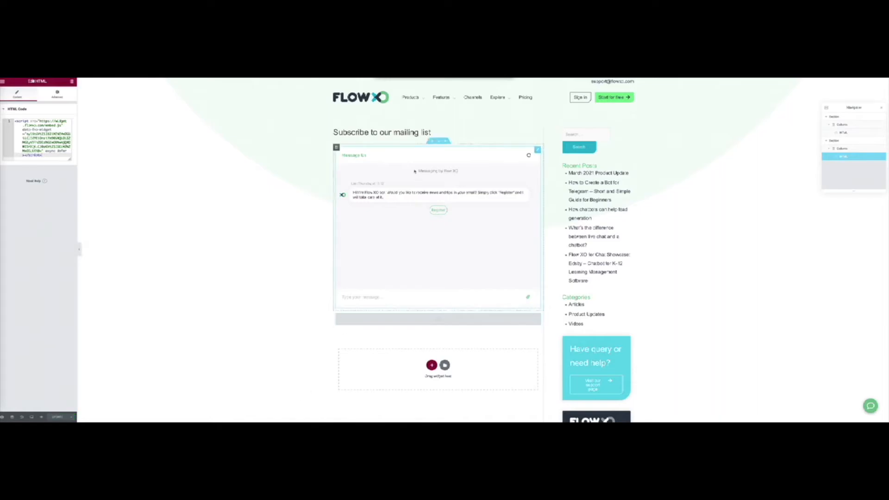
Scroll the live post down toward its footer after the second embed
{"action": "scroll", "scroll_direction": "down", "scroll_amount": 3}
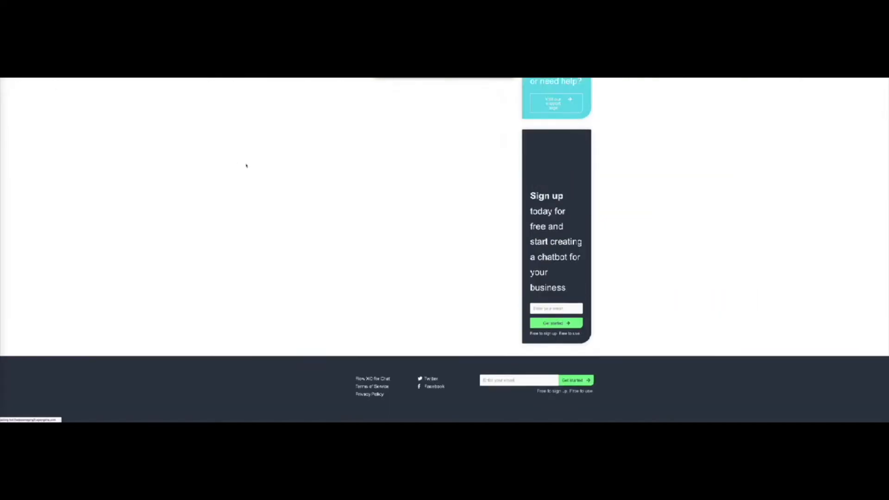
{"action": "scroll", "scroll_direction": "up", "scroll_amount": 3}
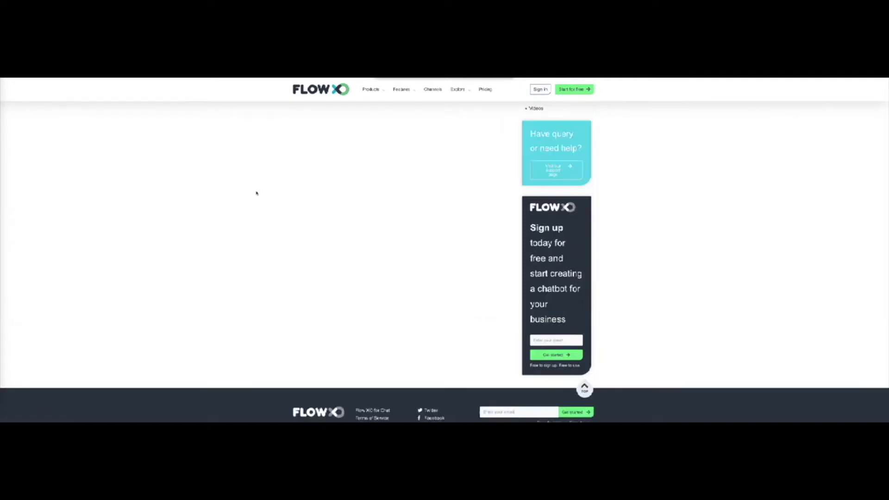
{"action": "scroll", "scroll_direction": "down", "scroll_amount": 3}
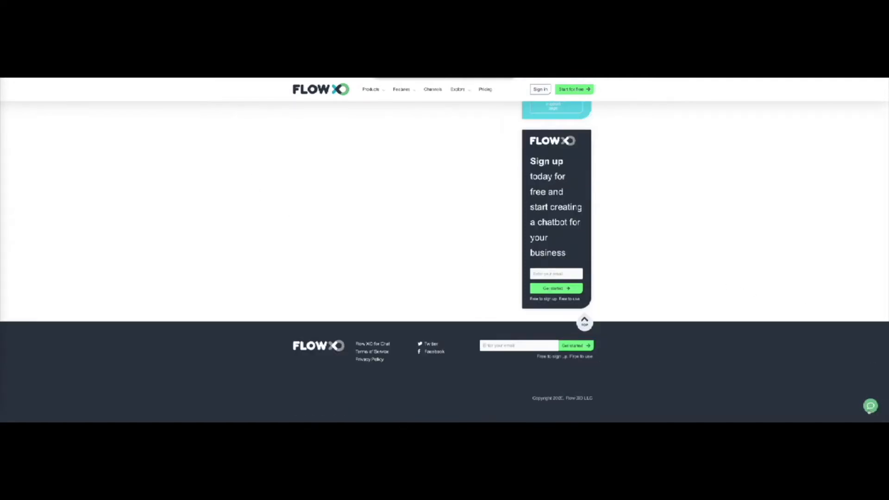
{"action": "left_click", "coordinate": [871, 406]}
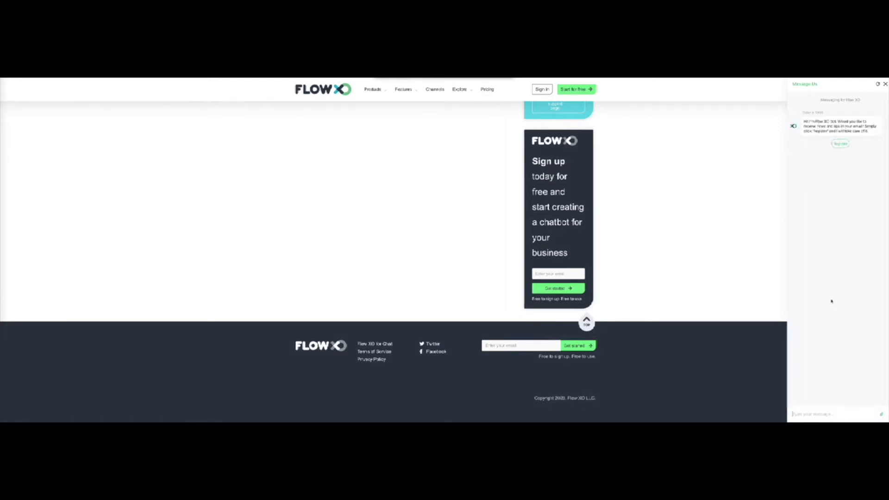
{"action": "left_click", "coordinate": [840, 143]}
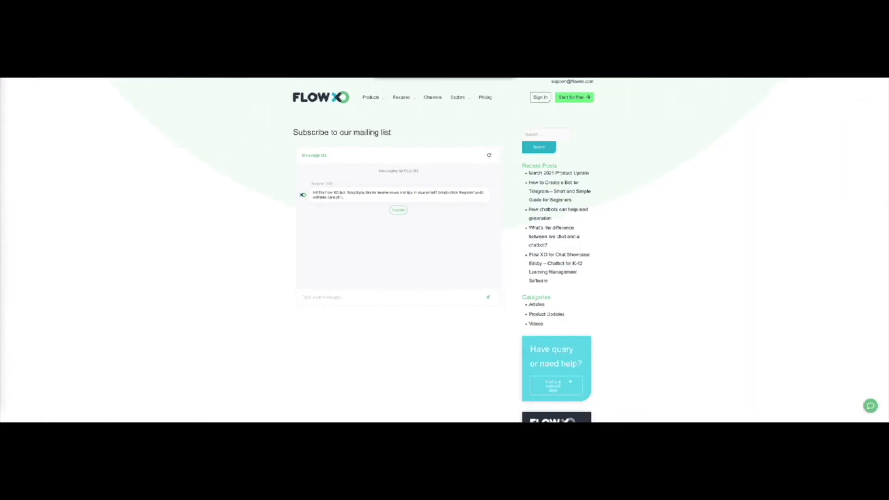
{"action": "scroll", "scroll_direction": "down", "scroll_amount": 3}
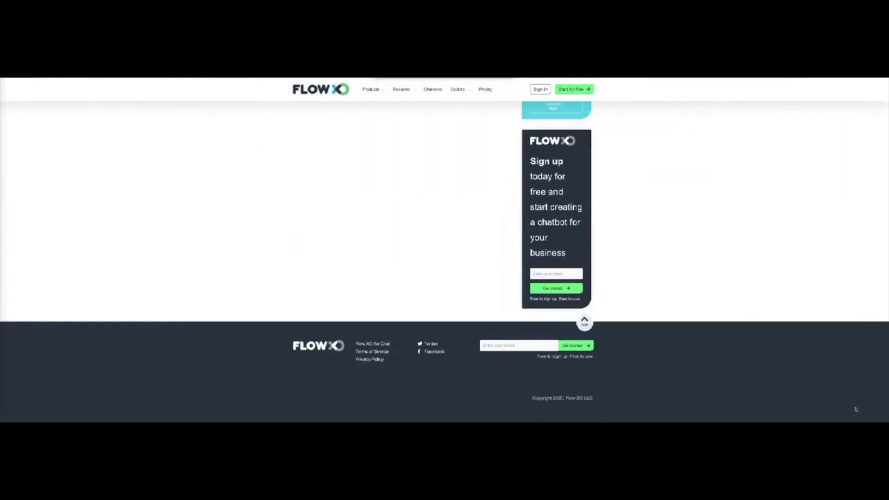
{"action": "scroll", "scroll_direction": "up", "scroll_amount": 3}
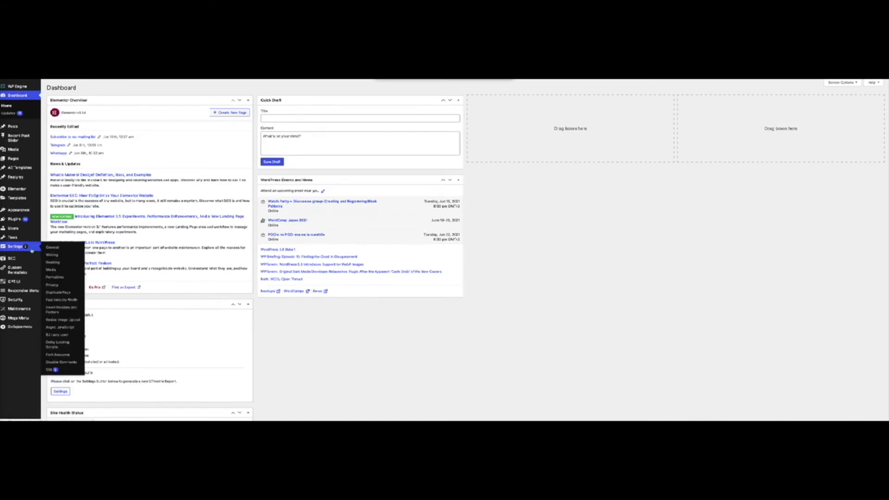
{"action": "mouse_move", "coordinate": [61, 310]}
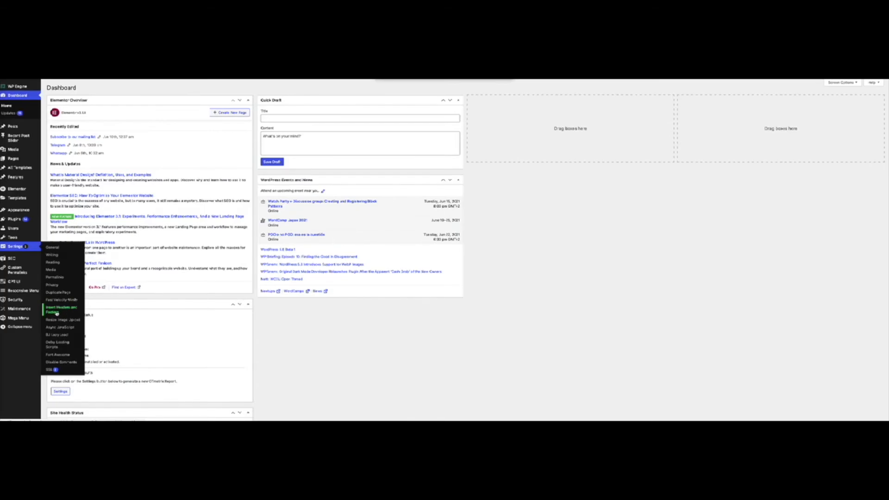
Open Insert Headers and Footers from the Settings menu
{"action": "left_click", "coordinate": [61, 309]}
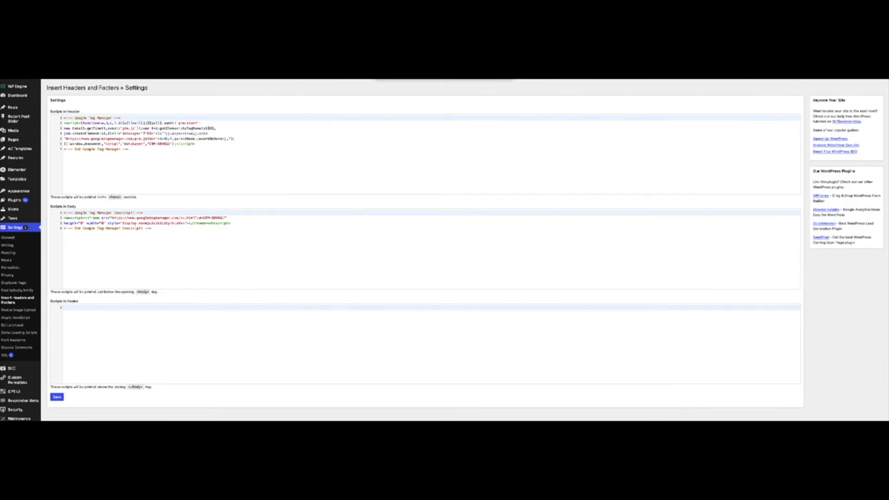
Copy the Option 3 widget script, paste it into Scripts in Footer, and save
{"action": "right_click", "coordinate": [423, 211]}
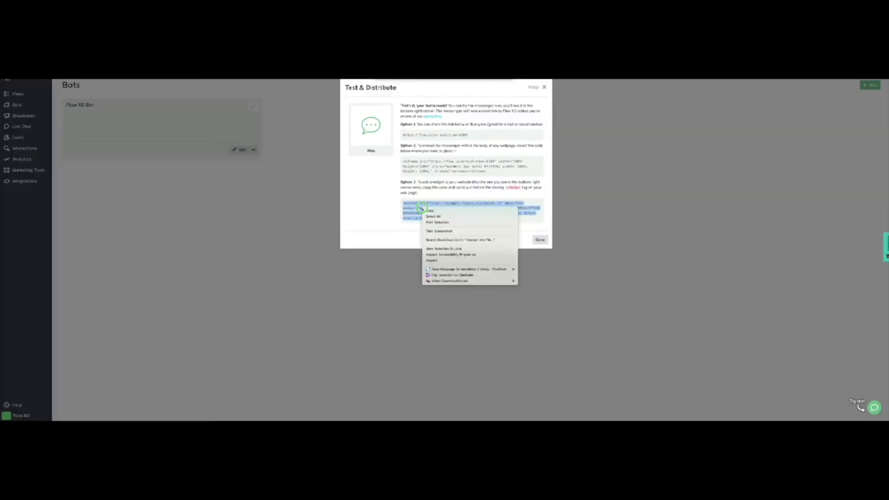
{"action": "left_click", "coordinate": [431, 210]}
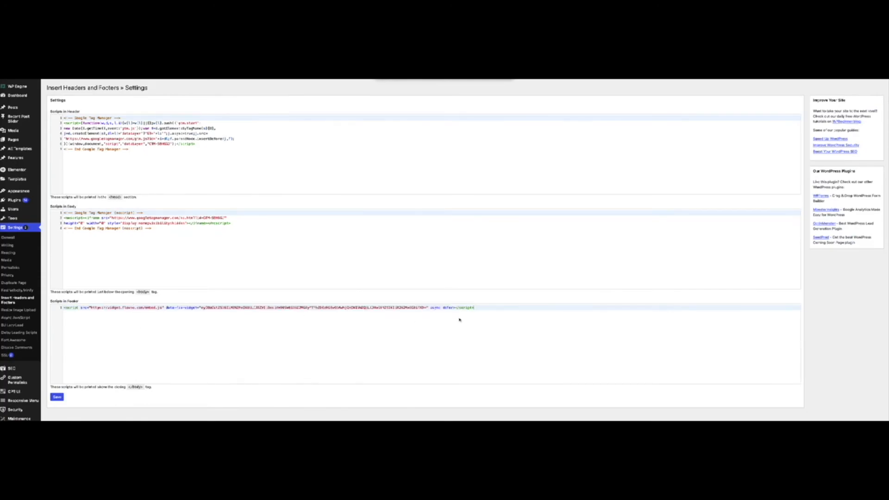
{"action": "left_click", "coordinate": [57, 397]}
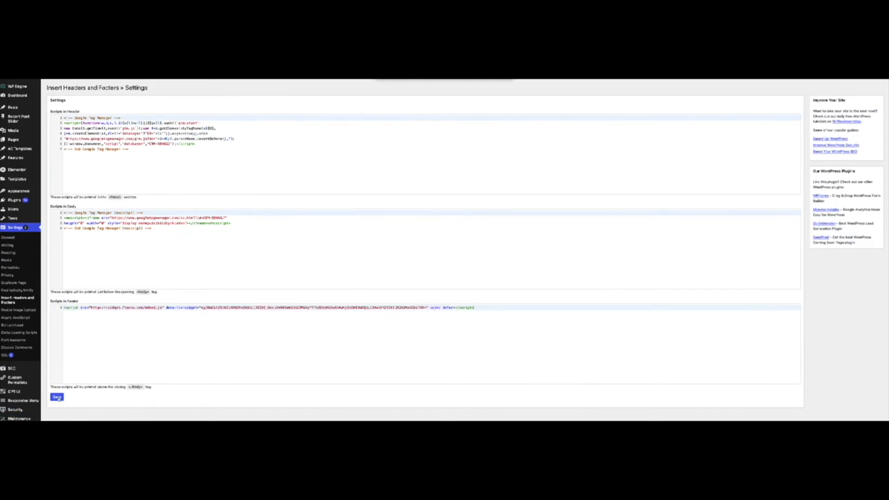
{"action": "left_click", "coordinate": [56, 397]}
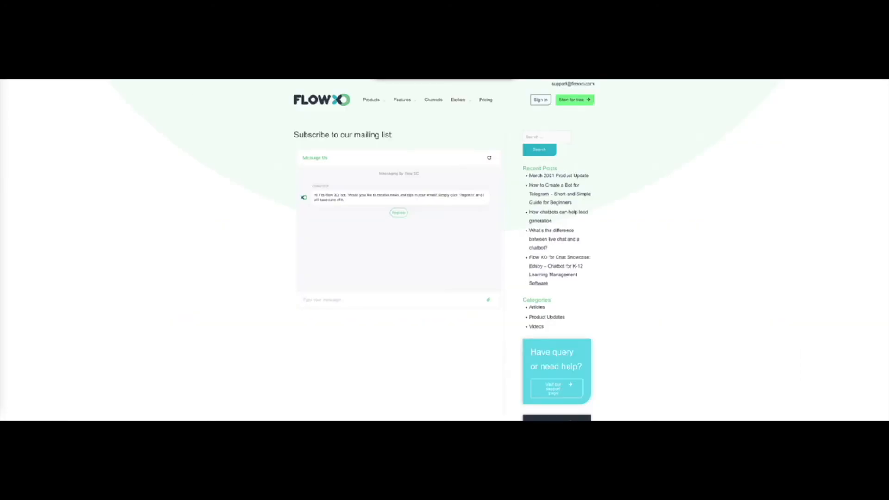
Reload the live post and open the bottom-right site-wide chat bubble
{"action": "left_click", "coordinate": [489, 158]}
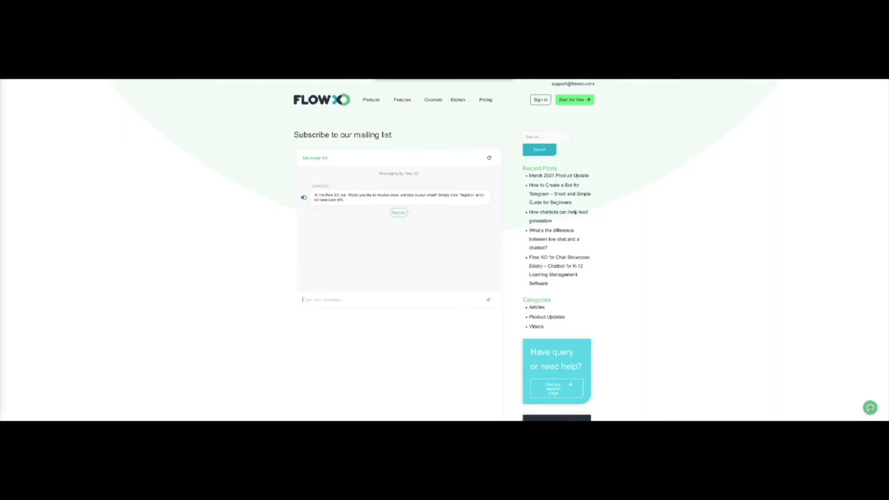
{"action": "left_click", "coordinate": [870, 409]}
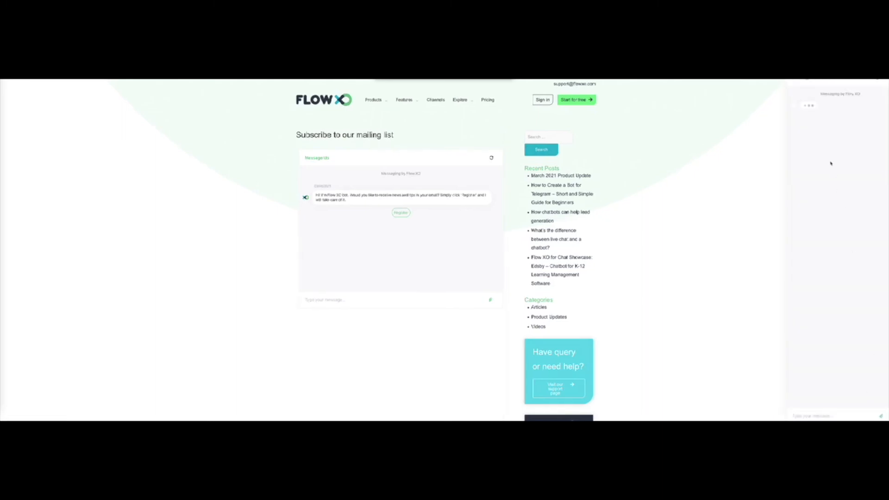